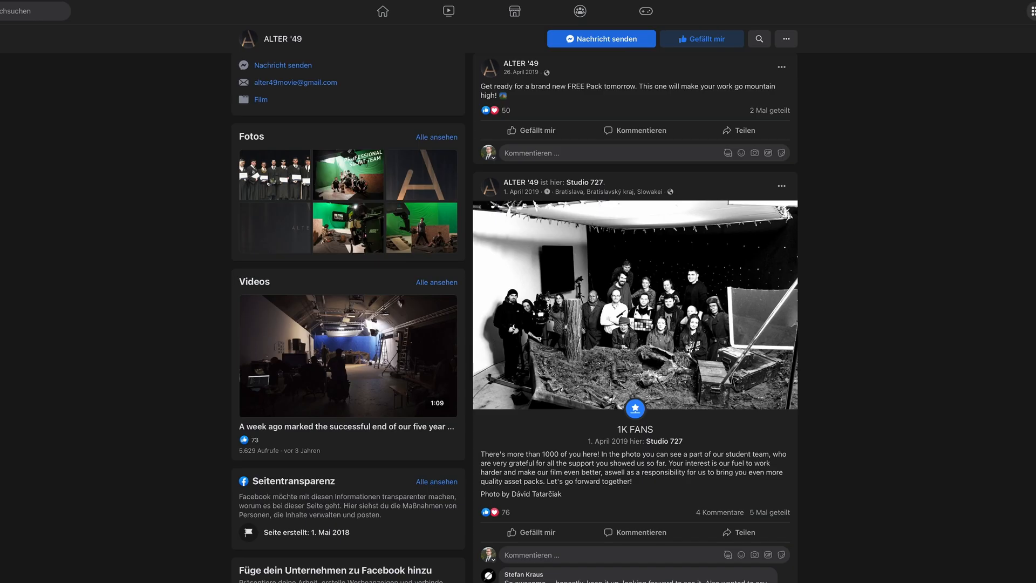
# Browse the Terrain Pack and PRO Forest Bundle previews and view the purchased bundle's content
pyautogui.scroll(-3)
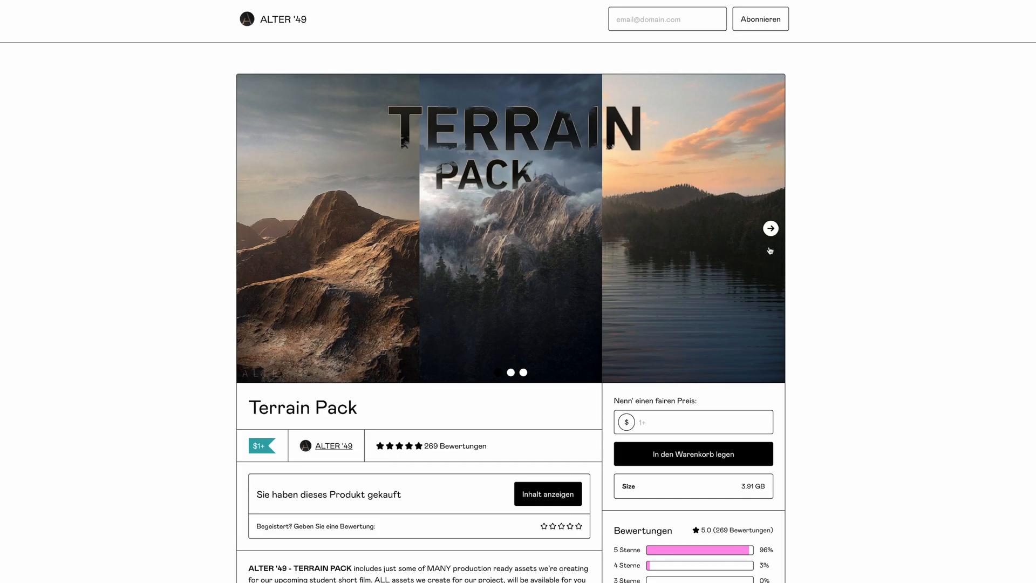
pyautogui.click(771, 227)
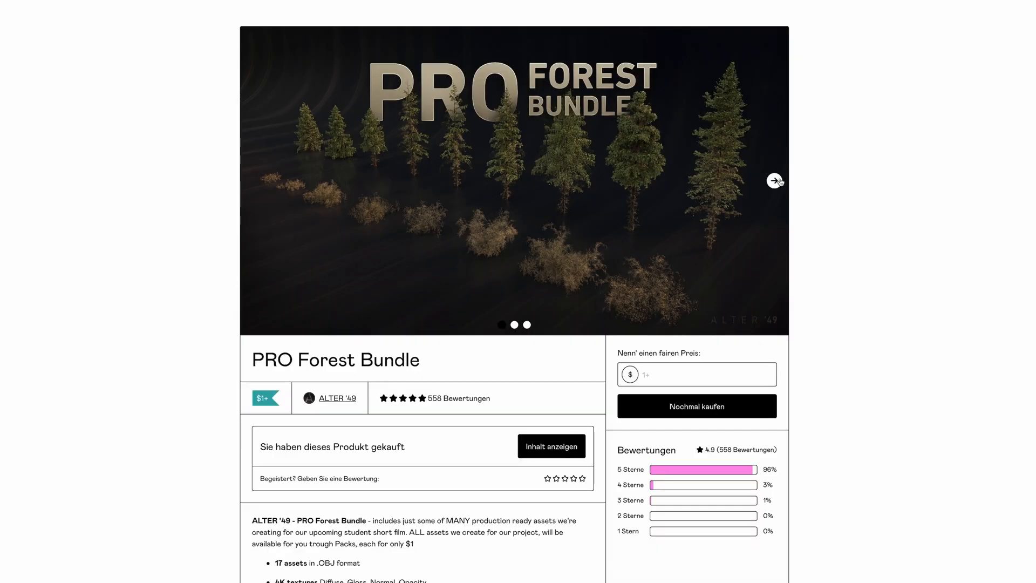
pyautogui.click(774, 180)
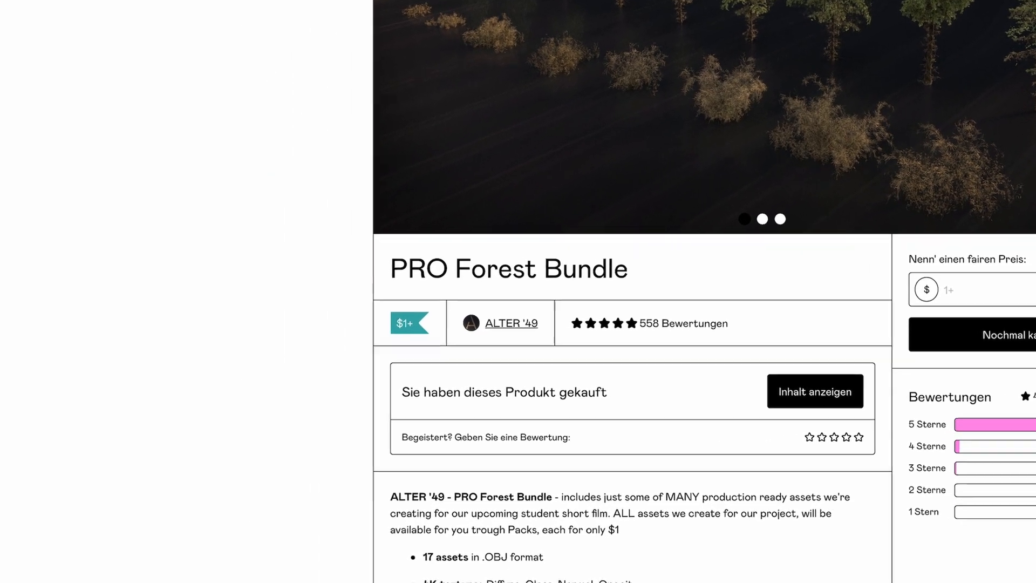
pyautogui.click(510, 323)
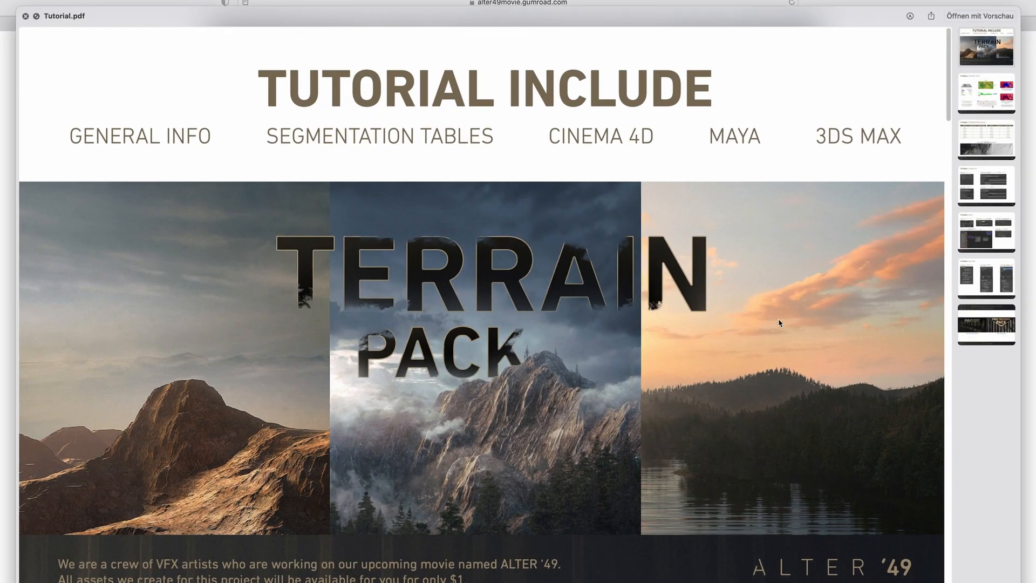
pyautogui.moveTo(985, 231)
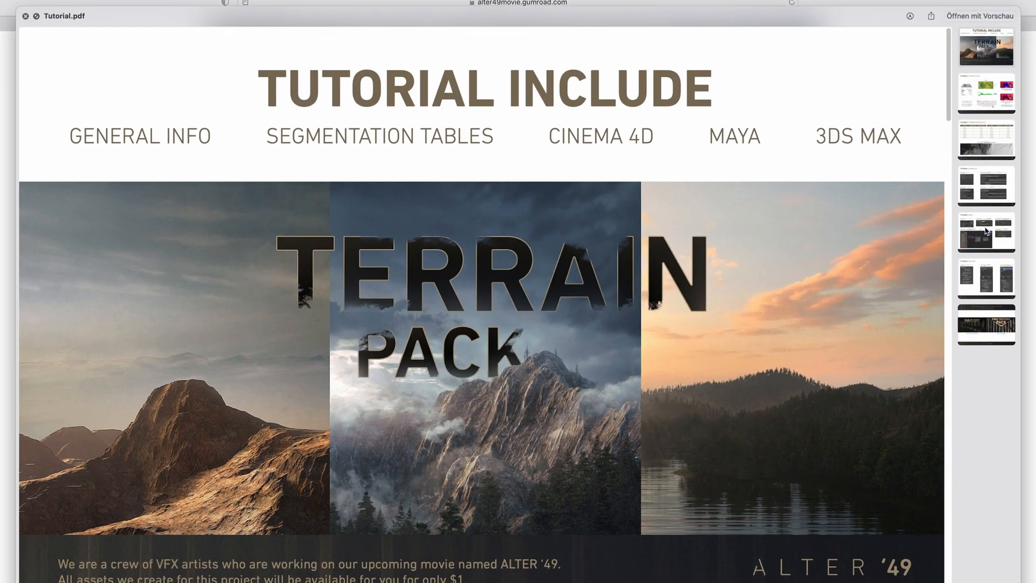
# Page Tutorial.pdf forward to the last page with the PRO Forest Bundle and Free Textures Pack links
pyautogui.click(985, 231)
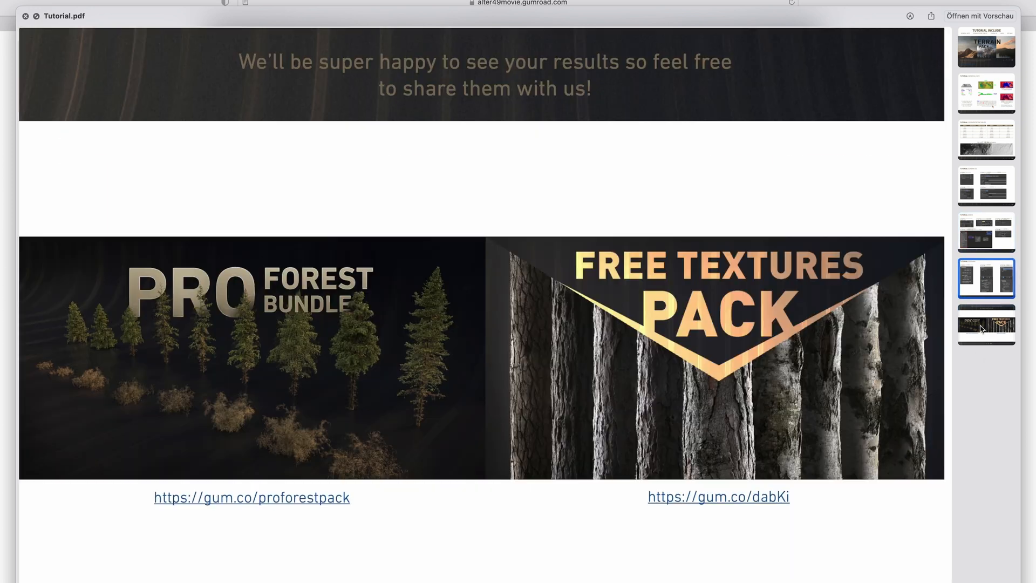
pyautogui.click(985, 92)
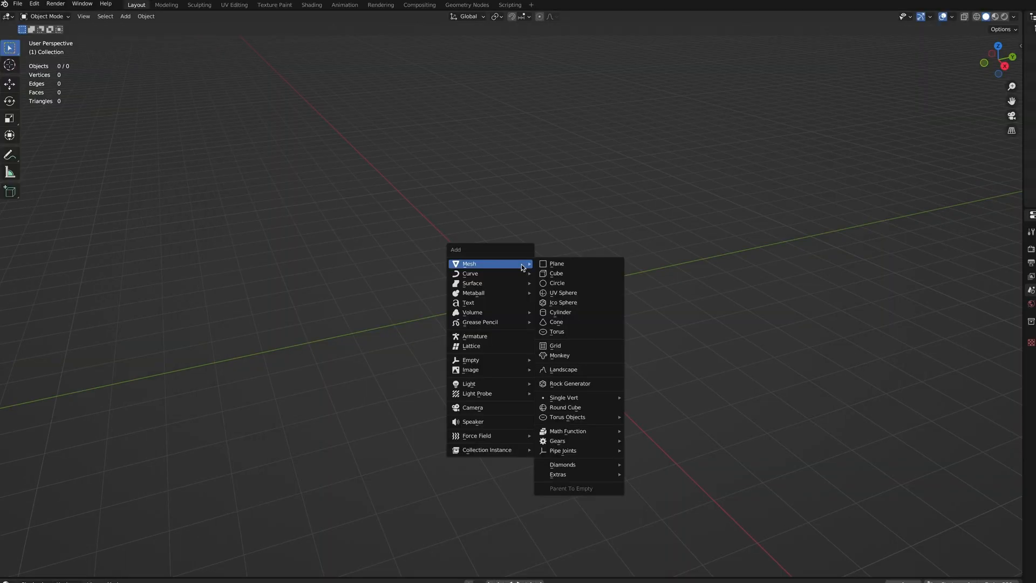
# Add a Plane mesh to the empty scene
pyautogui.click(557, 263)
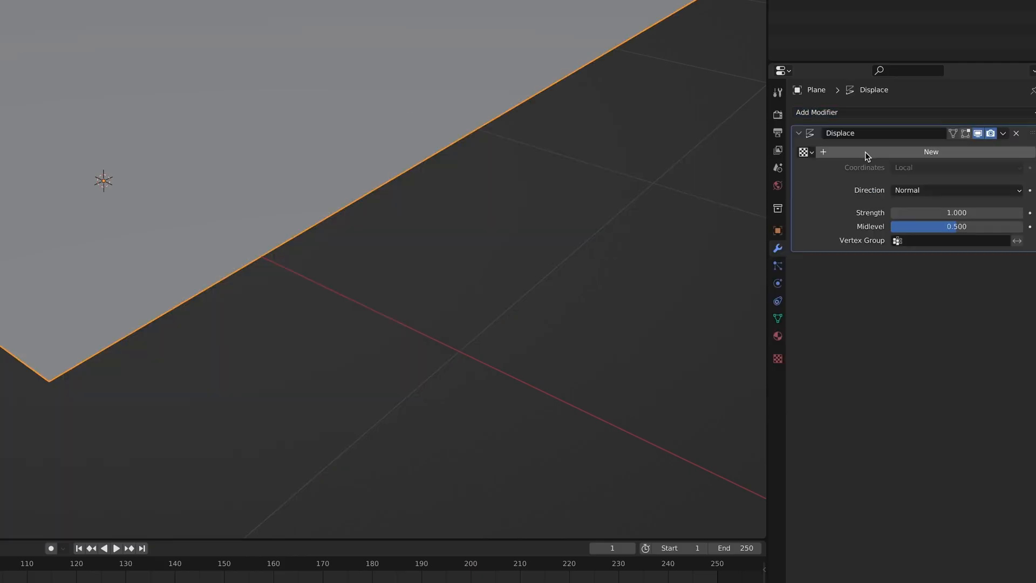
# Give the Displace modifier a new image texture mapped by UV coordinates and shade the mountain smooth
pyautogui.click(778, 358)
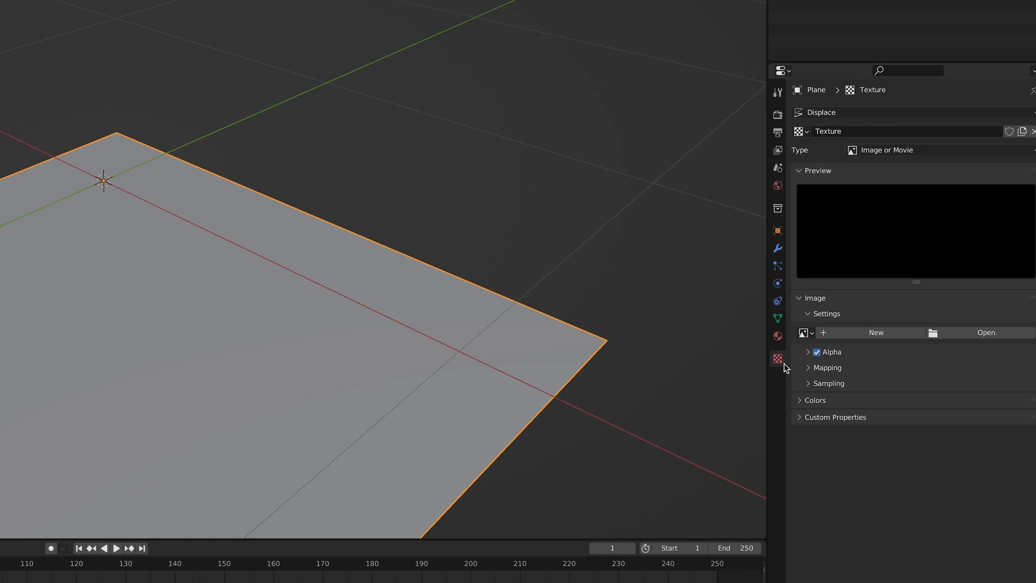
pyautogui.click(985, 332)
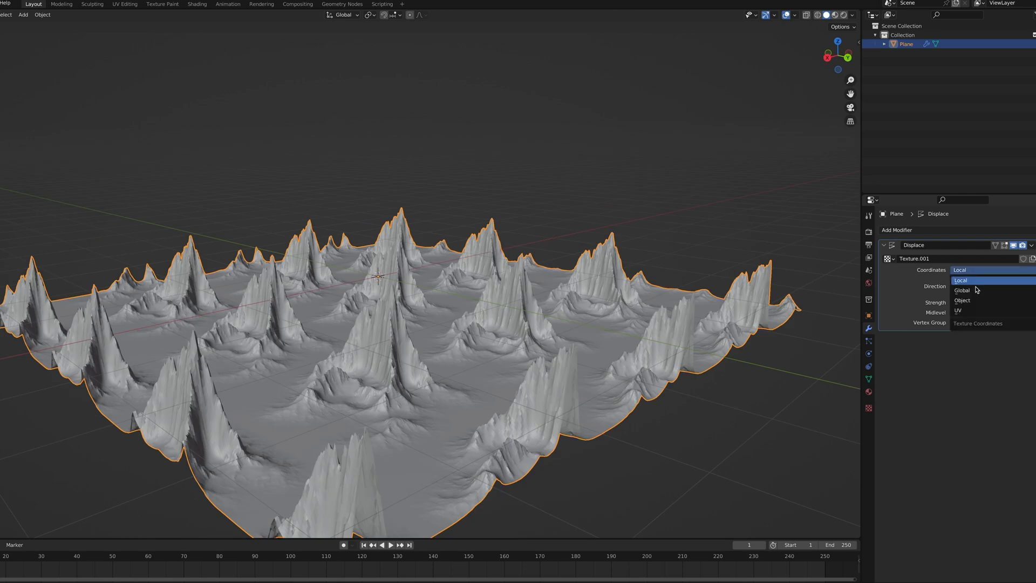
pyautogui.click(957, 310)
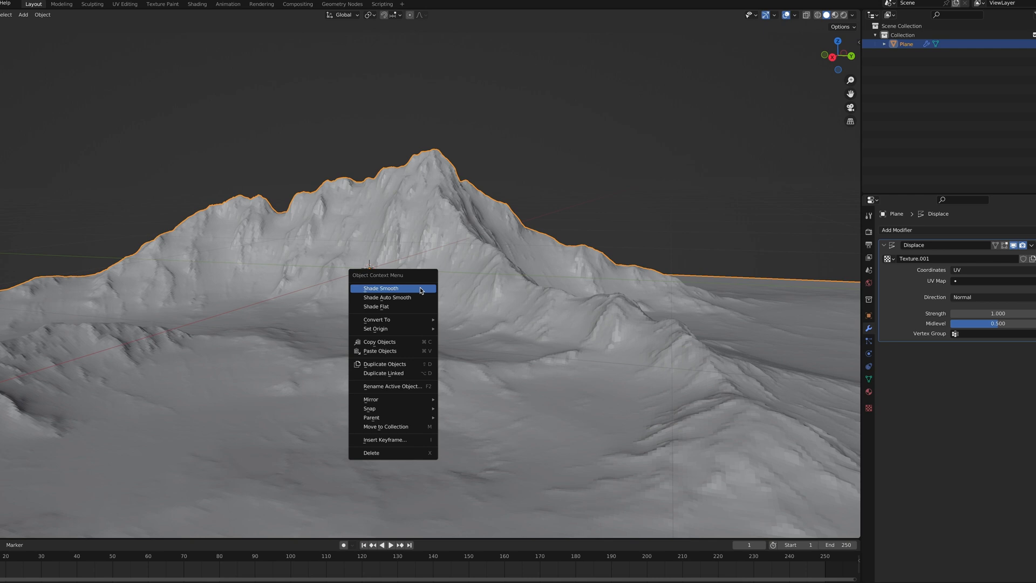
pyautogui.click(386, 297)
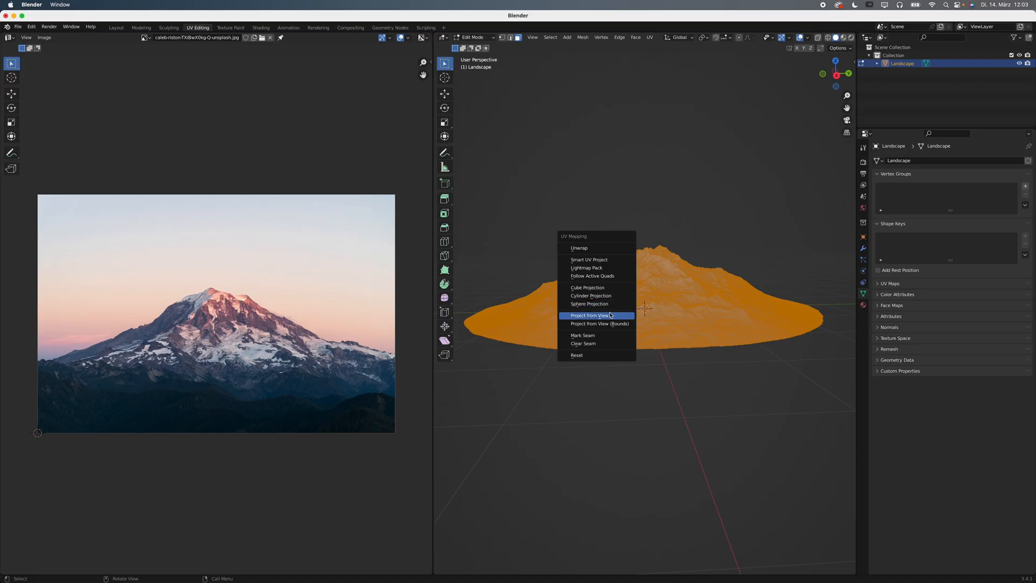
# Project the landscape's UVs from view and position the UV island over the photo's mountain
pyautogui.click(590, 315)
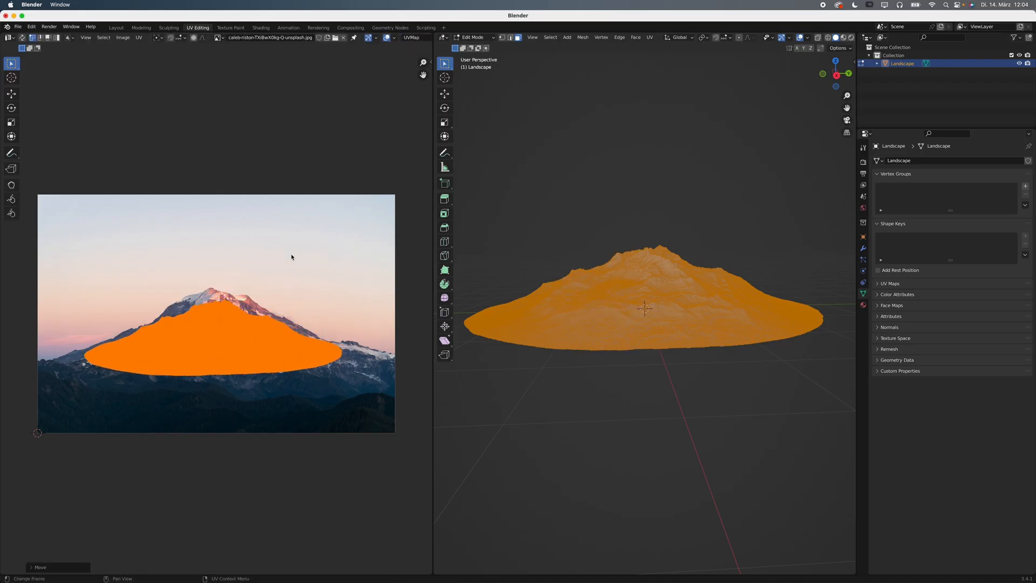
pyautogui.press('Tab')
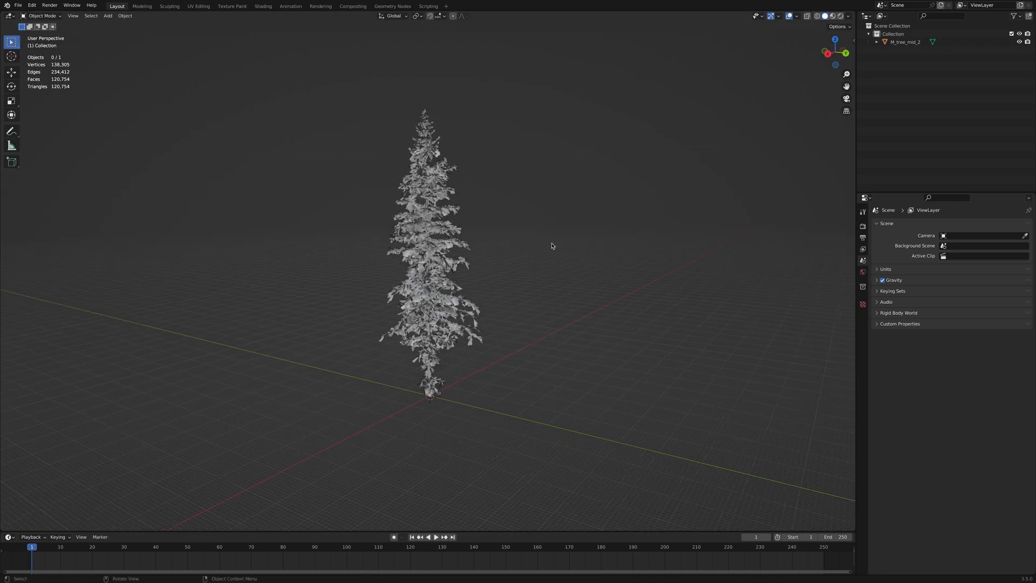
# Return to the Layout workspace, split the viewport and make the upper area an Asset Browser
pyautogui.click(264, 7)
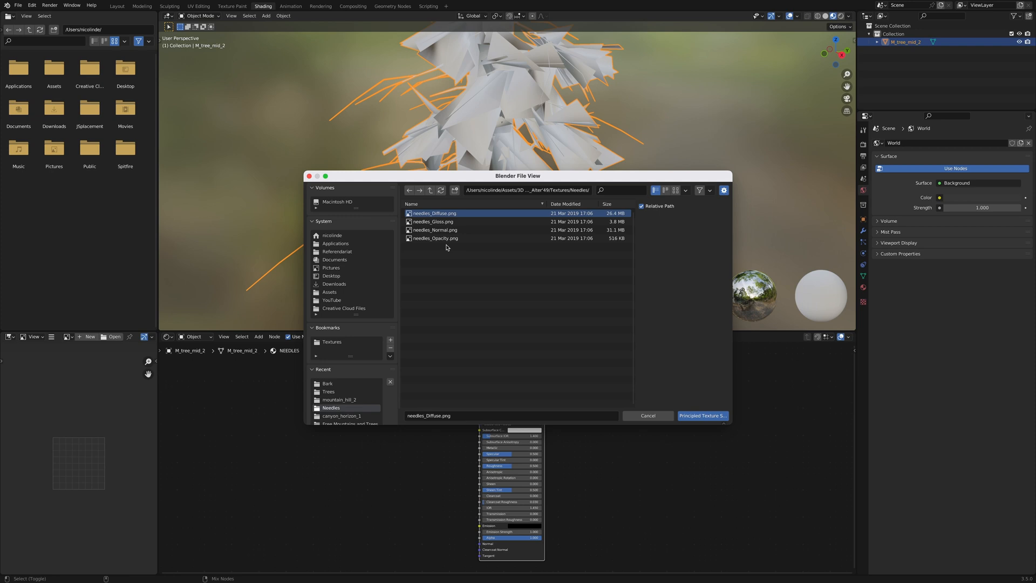
pyautogui.click(117, 6)
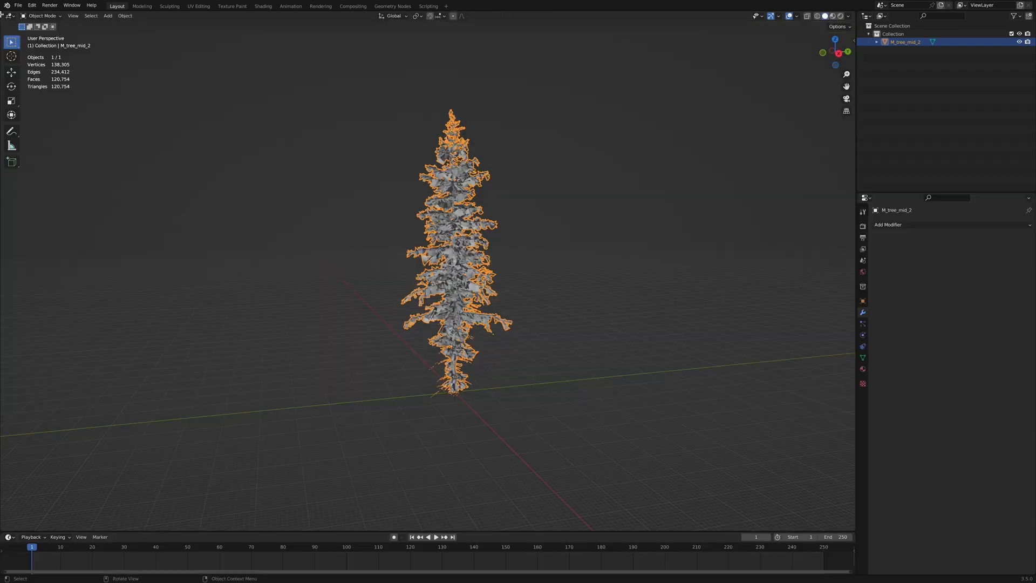
pyautogui.click(7, 16)
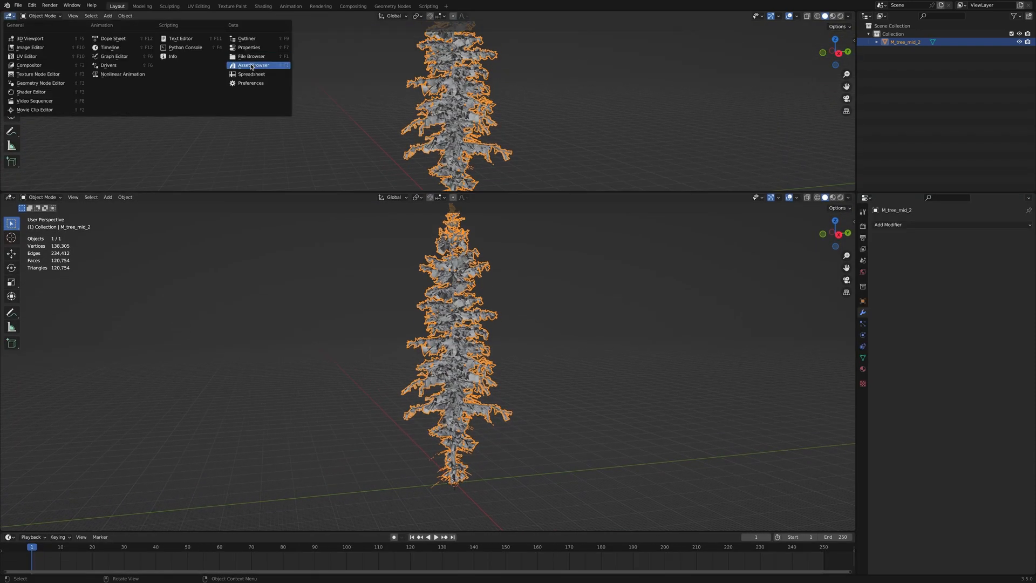
pyautogui.click(253, 64)
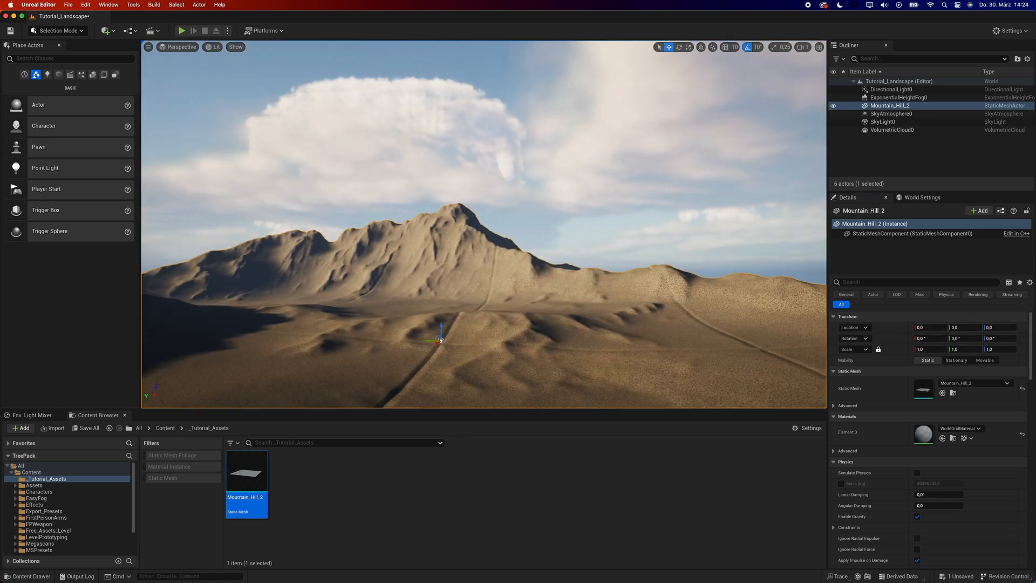
# Place the Mountain_Hill_2 static mesh into the landscape level
pyautogui.click(57, 30)
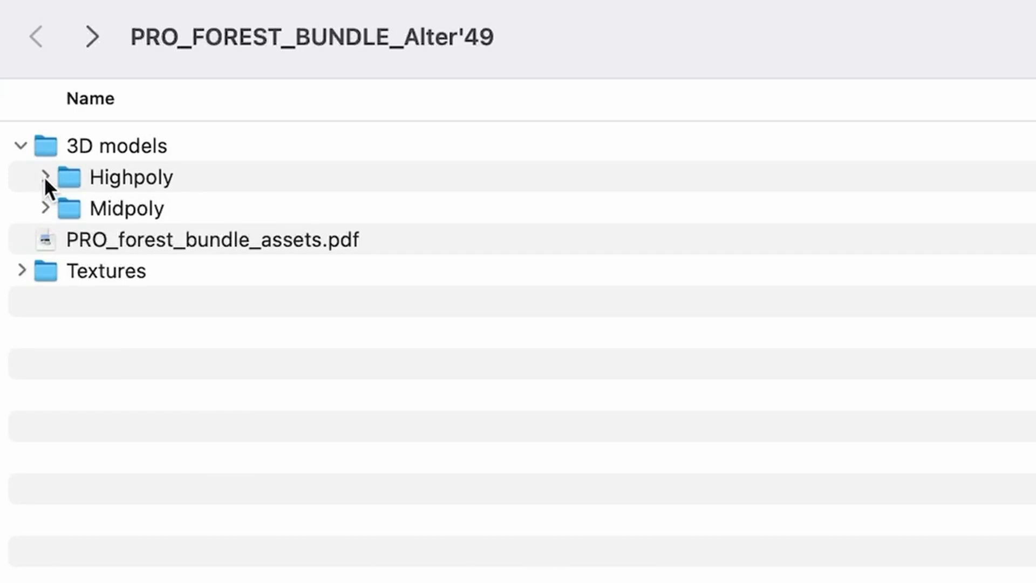
# Expand the Highpoly and Midpoly model folders and select M_tree_mid_1.obj
pyautogui.click(45, 176)
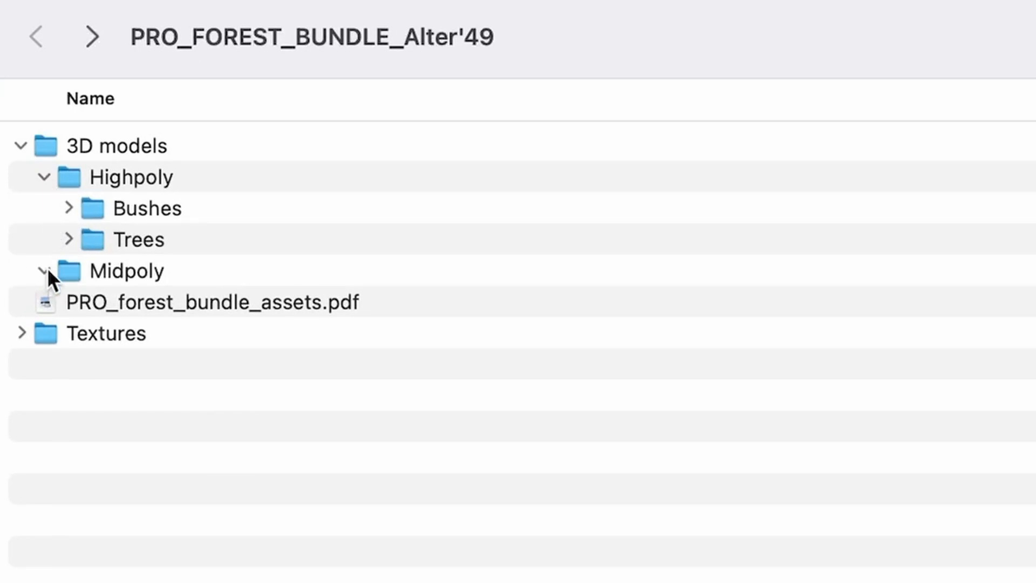
pyautogui.click(46, 271)
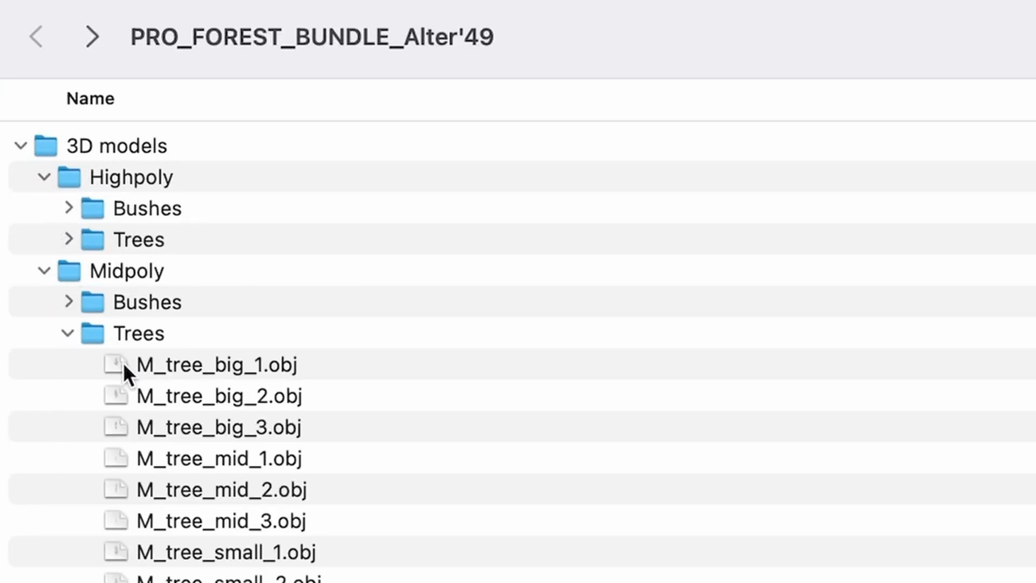
pyautogui.moveTo(161, 462)
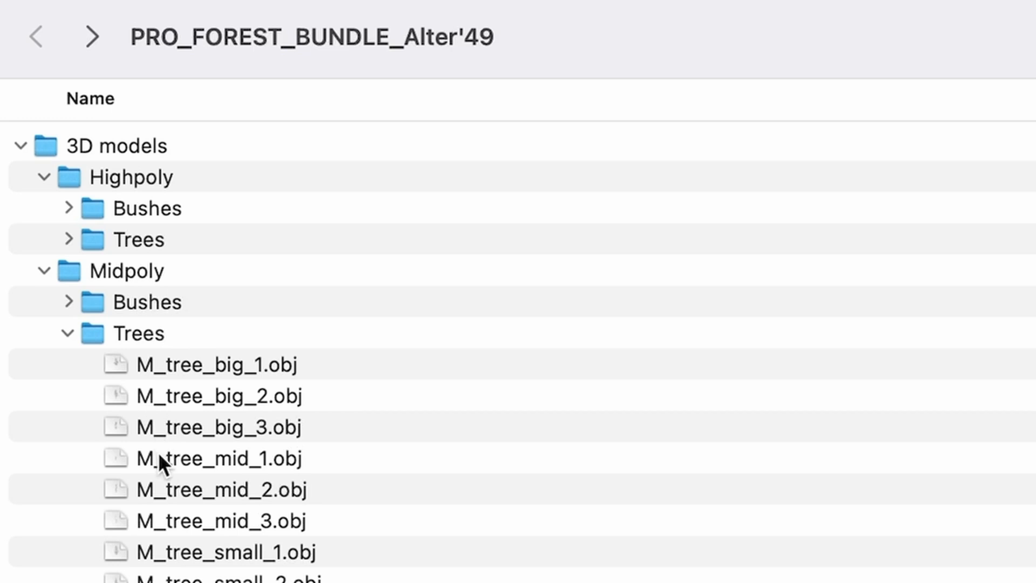
pyautogui.click(216, 457)
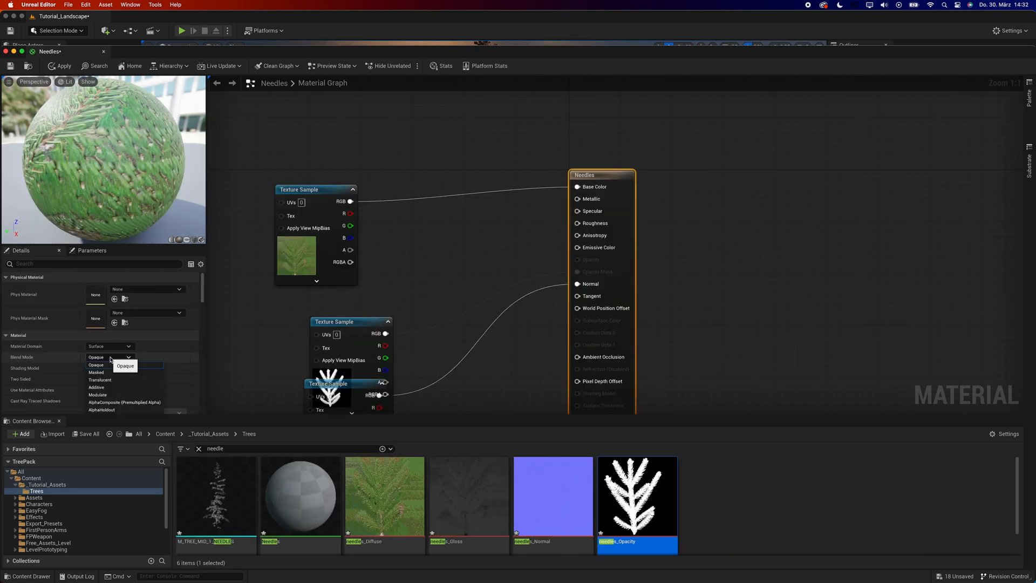
# Set the Needles material's Blend Mode to Masked for the opacity mask
pyautogui.click(96, 364)
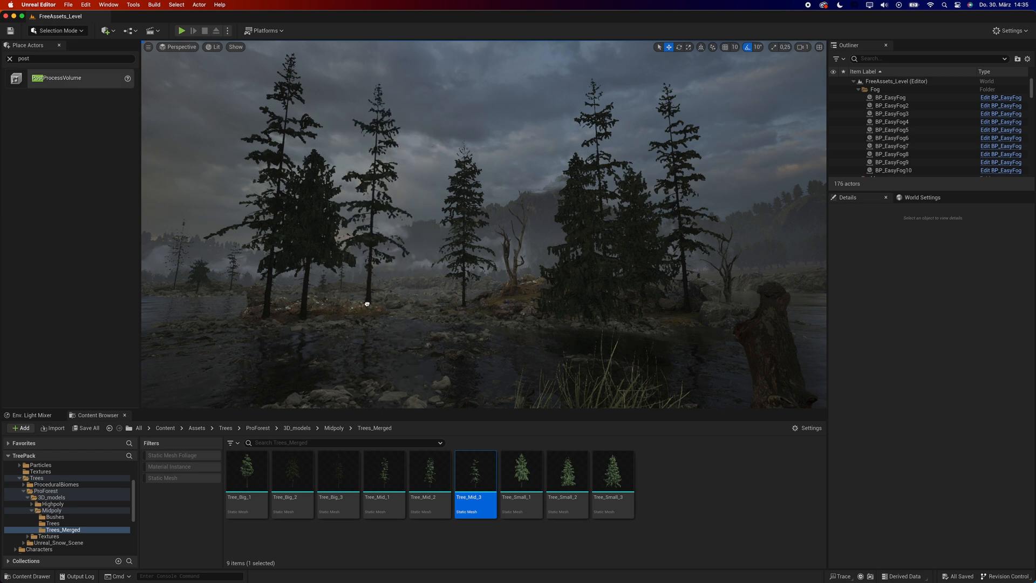
# Edit Tree_Mid_3's Number of LODs, then select the HDRI backdrop in the forest level
pyautogui.doubleClick(475, 470)
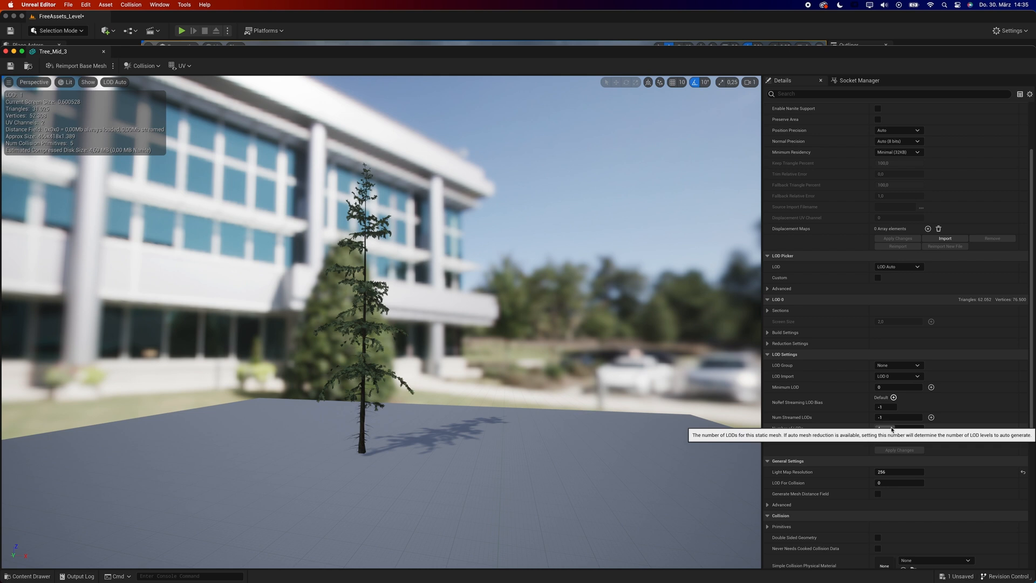
pyautogui.click(899, 427)
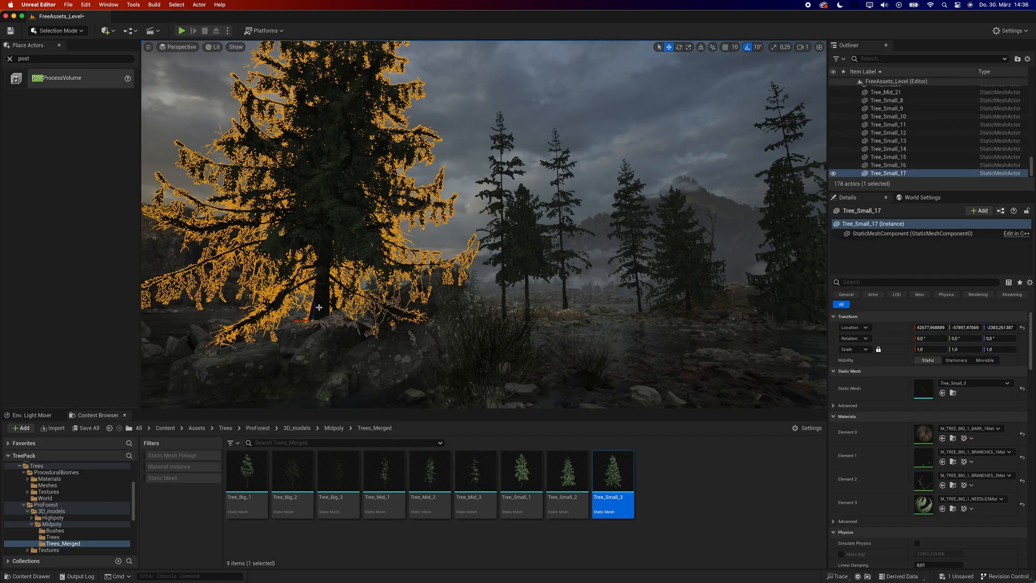
pyautogui.click(892, 144)
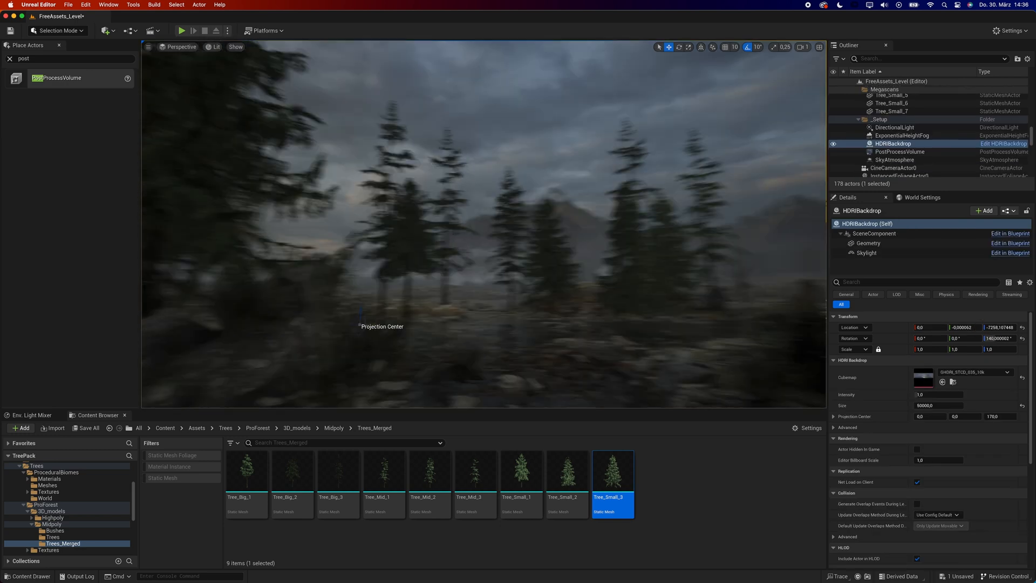